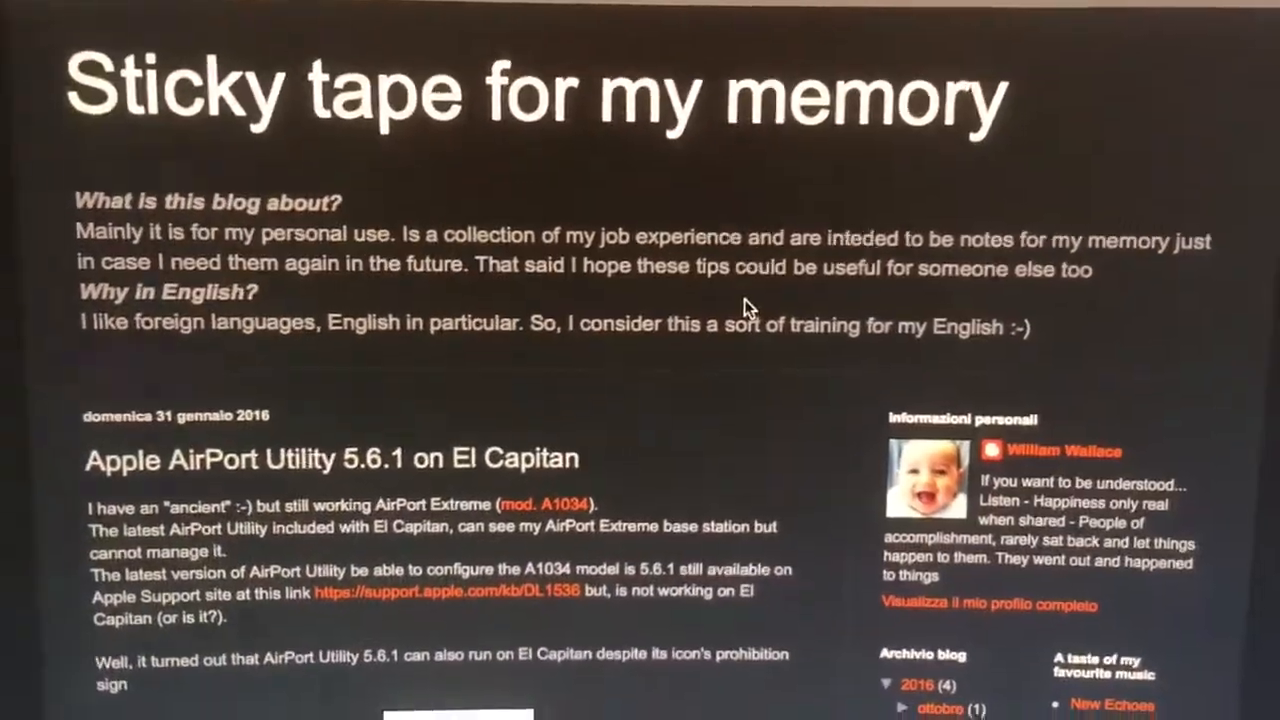
# - Begin reading Base Station 74a52f's configuration with Continue
pyautogui.scroll(-3)
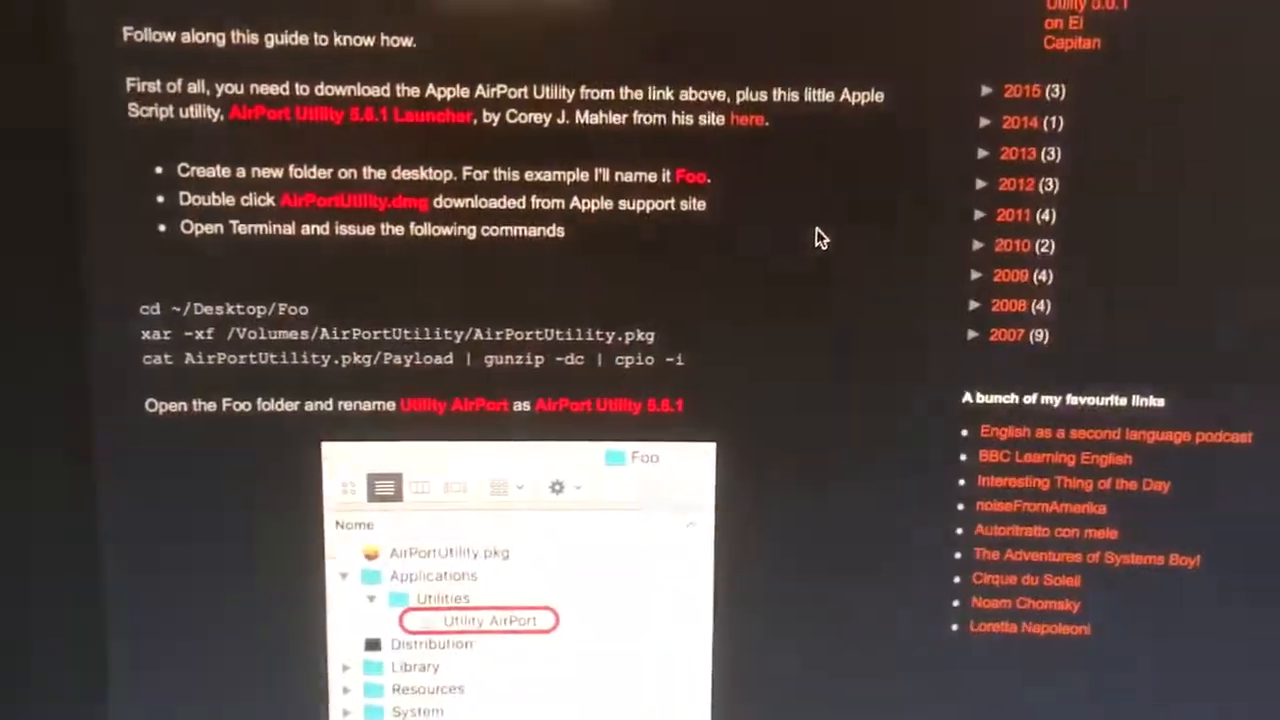
pyautogui.scroll(-3)
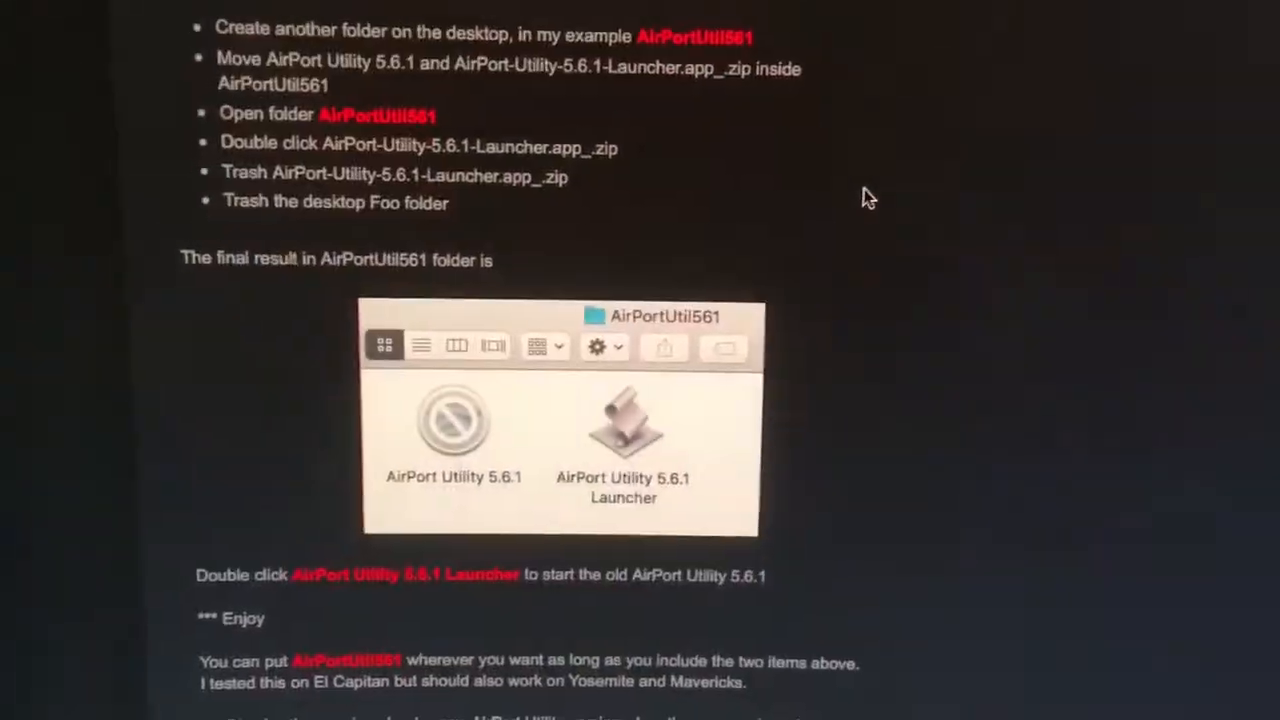
pyautogui.scroll(-3)
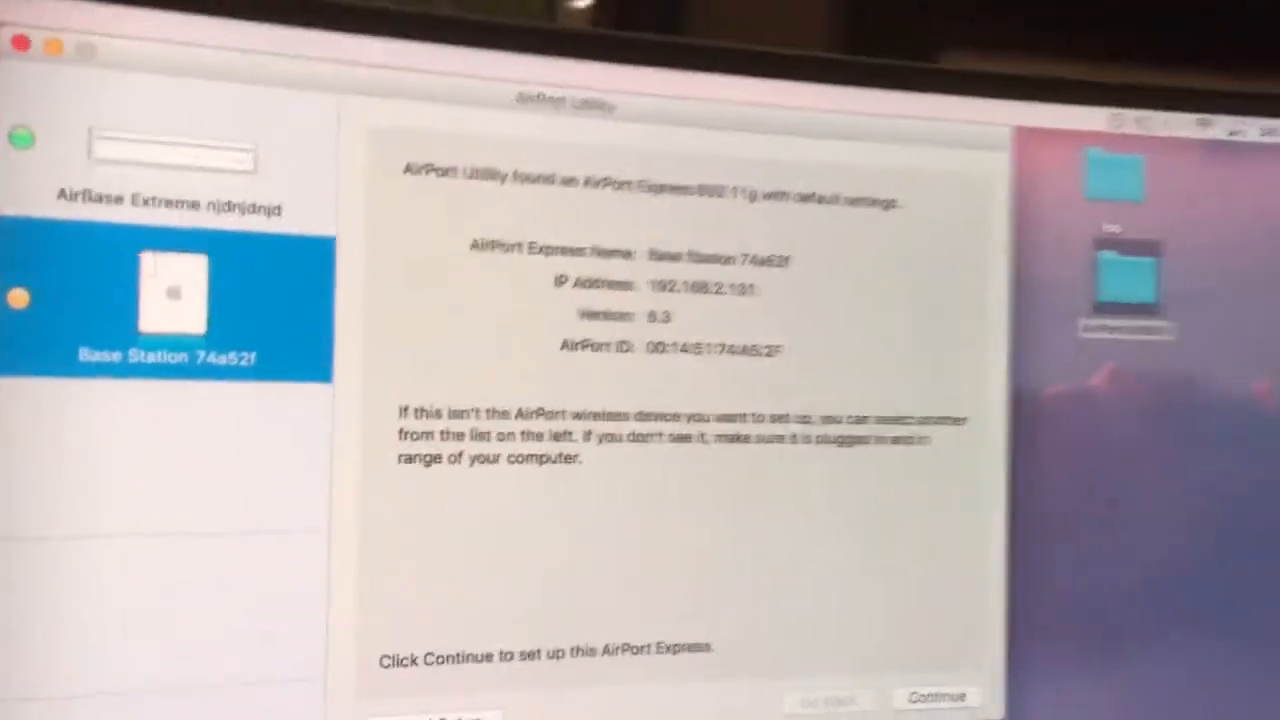
pyautogui.click(935, 696)
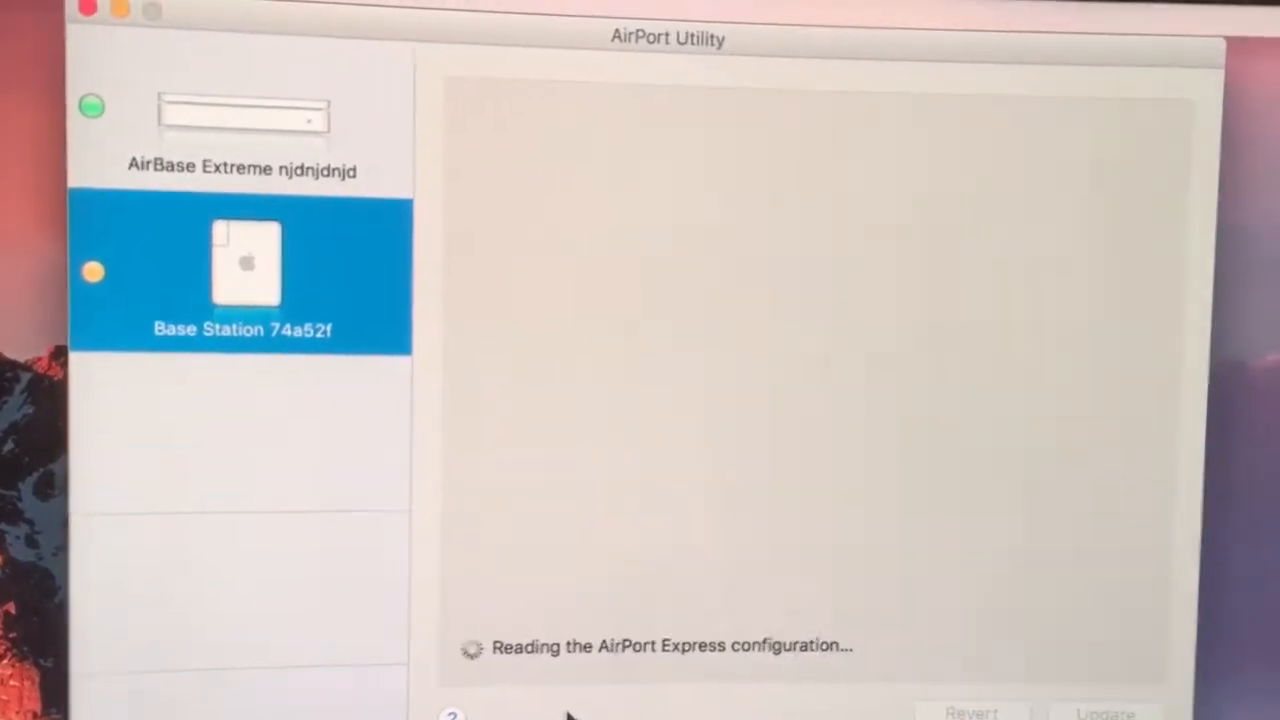